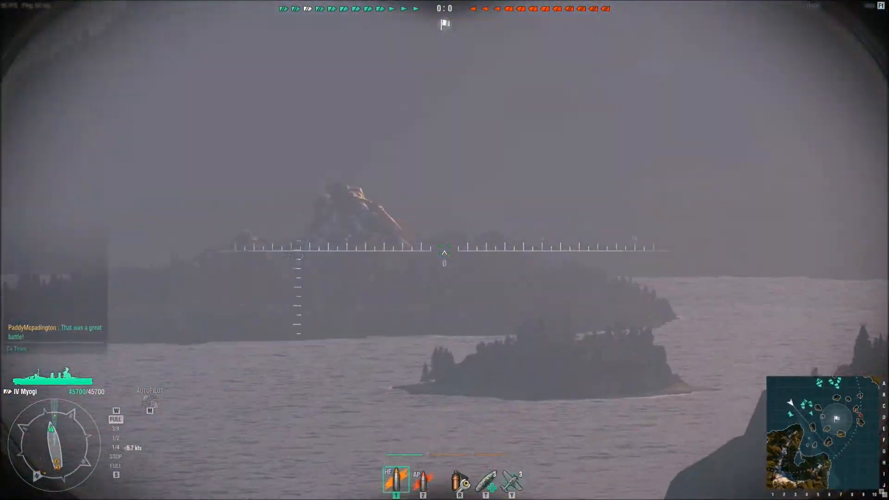
# Exit the binocular sight and return to the third-person camera behind the Myogi
pyautogui.press('shift')
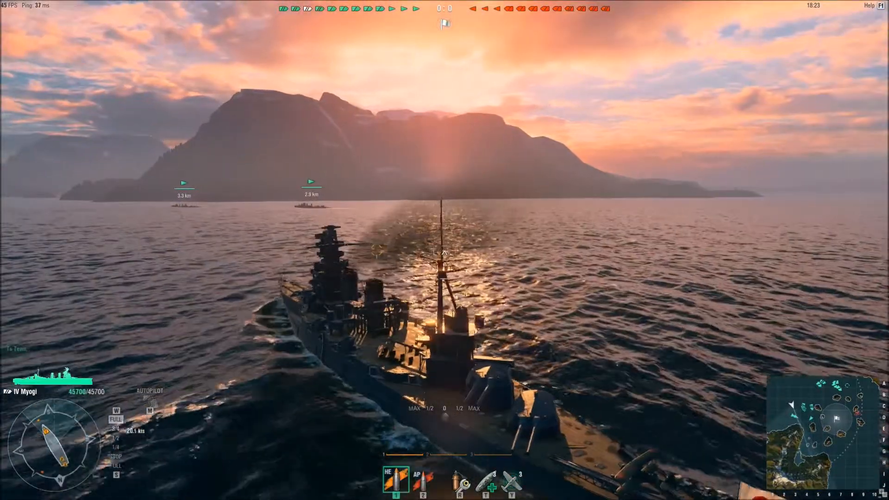
# Set an autopilot waypoint near the island cluster on the tactical map and return to battle view
pyautogui.press('m')
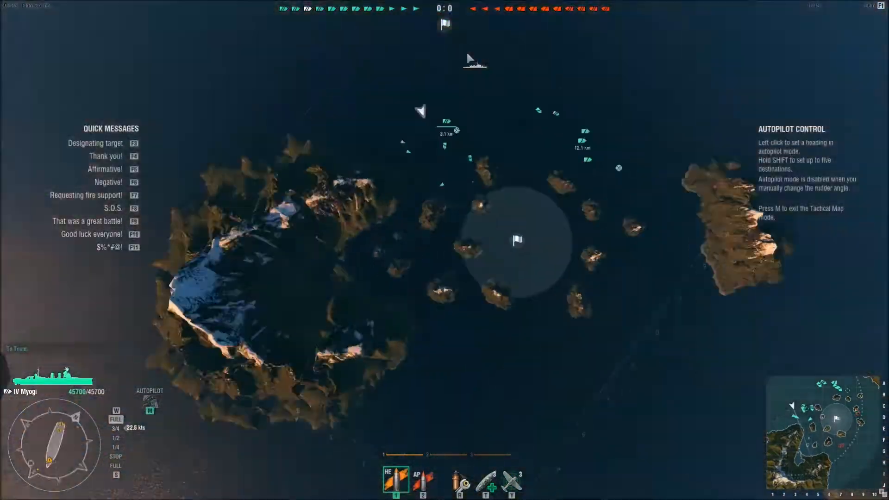
pyautogui.click(354, 187)
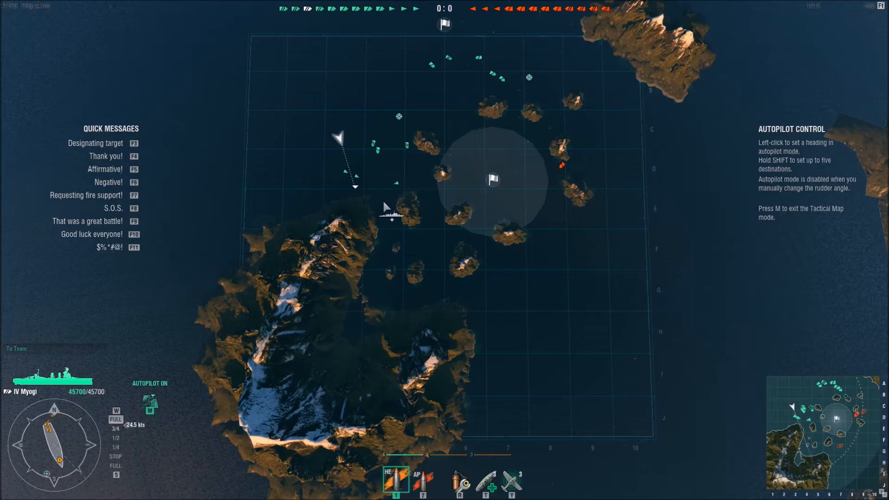
pyautogui.press('m')
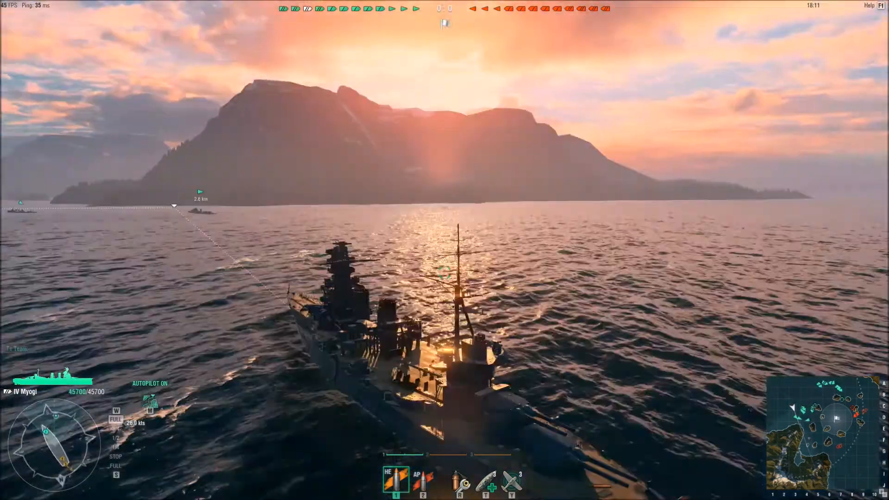